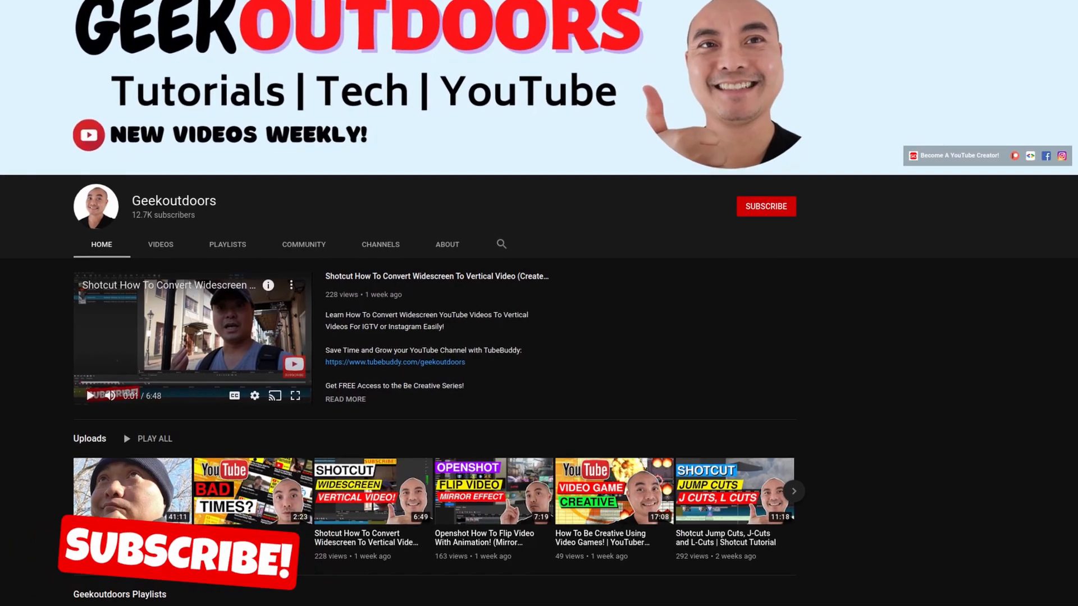
Step: Open Project Settings from the File menu to view the Master Settings cache files location
{"action": "scroll", "scroll_direction": "down", "scroll_amount": 3}
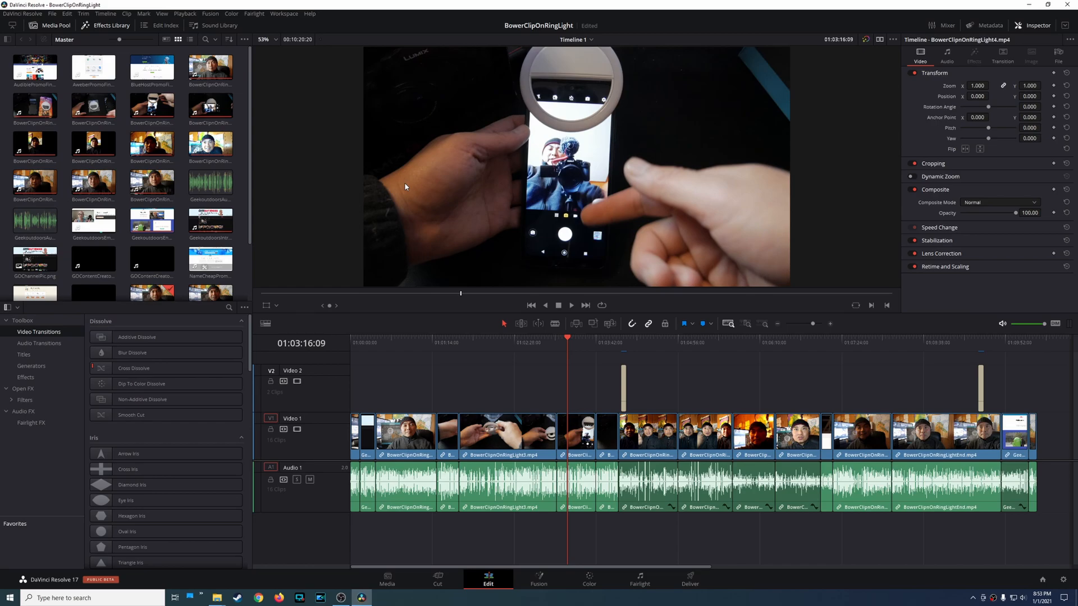
{"action": "mouse_move", "coordinate": [444, 338]}
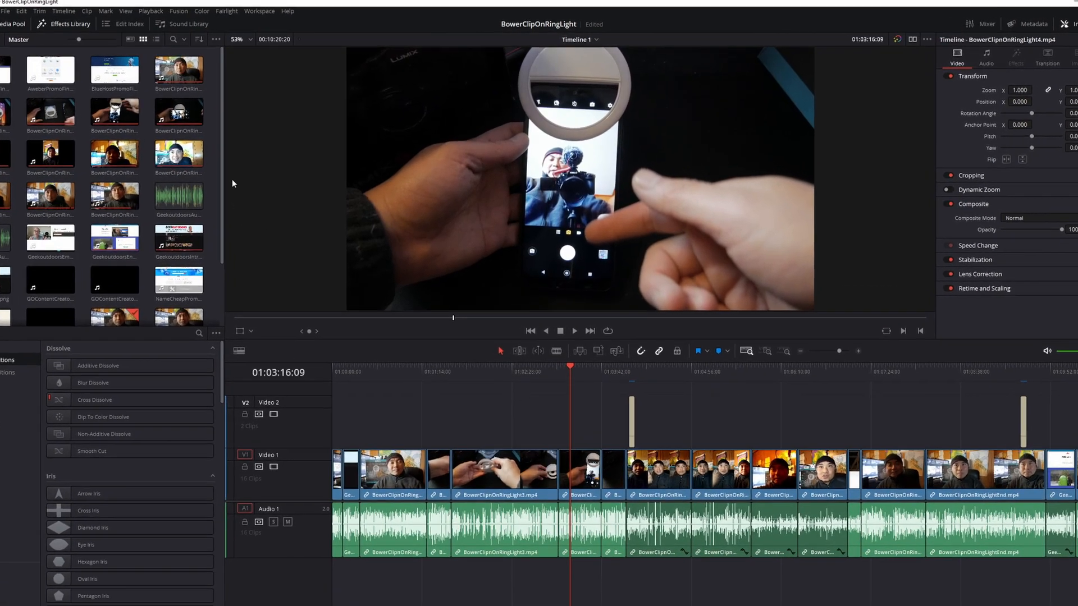
{"action": "left_click", "coordinate": [67, 5]}
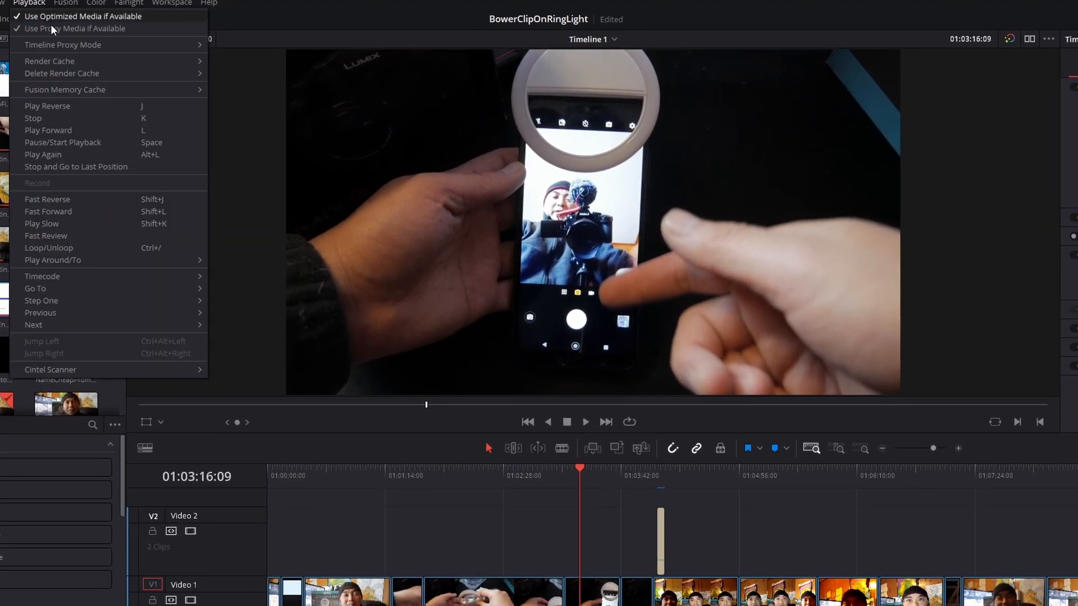
{"action": "mouse_move", "coordinate": [63, 45]}
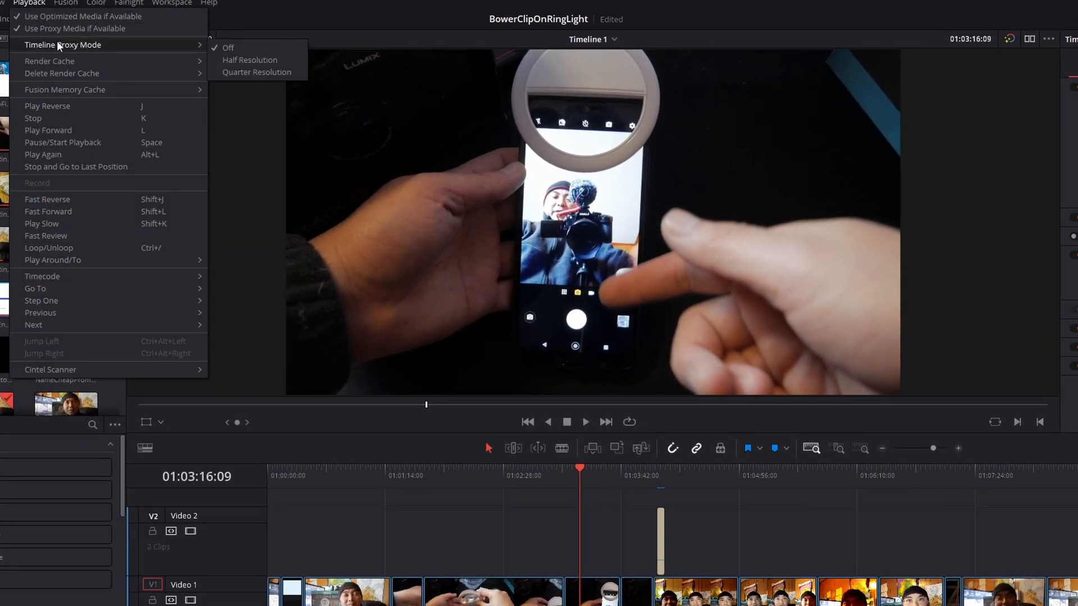
{"action": "mouse_move", "coordinate": [240, 62]}
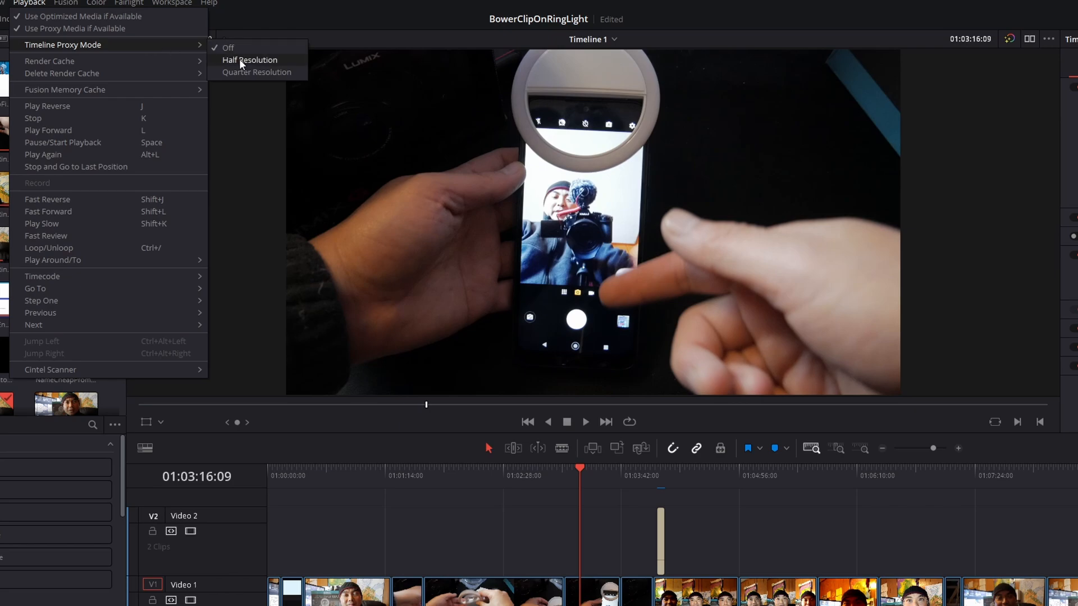
{"action": "mouse_move", "coordinate": [231, 67]}
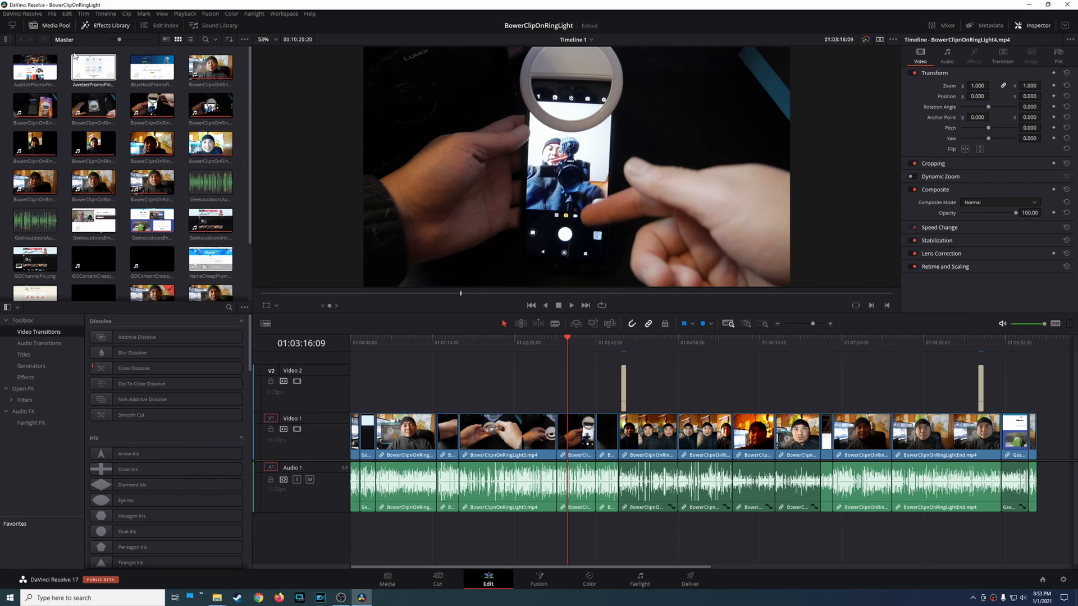
{"action": "left_click", "coordinate": [62, 14]}
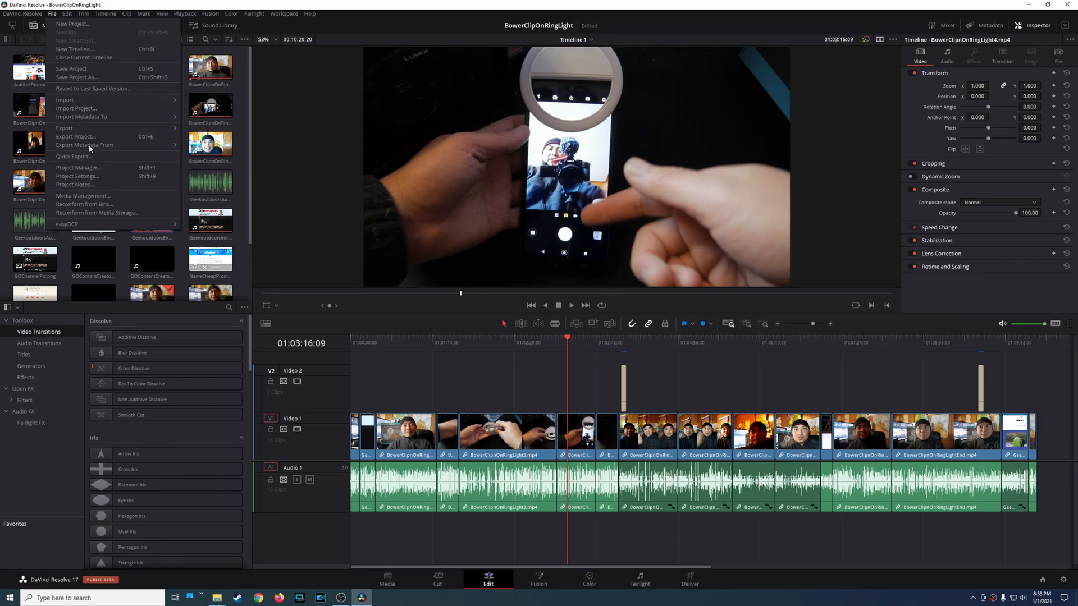
{"action": "left_click", "coordinate": [78, 175]}
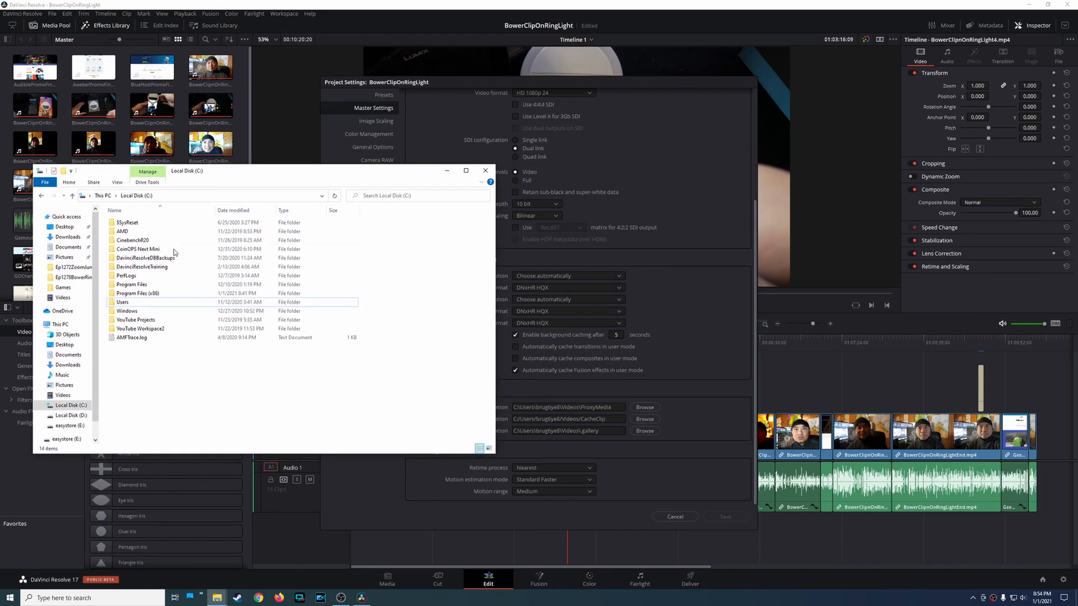
Step: Browse into C:\Users, the user's home folder, then its Videos folder holding CacheClip
{"action": "double_click", "coordinate": [122, 302]}
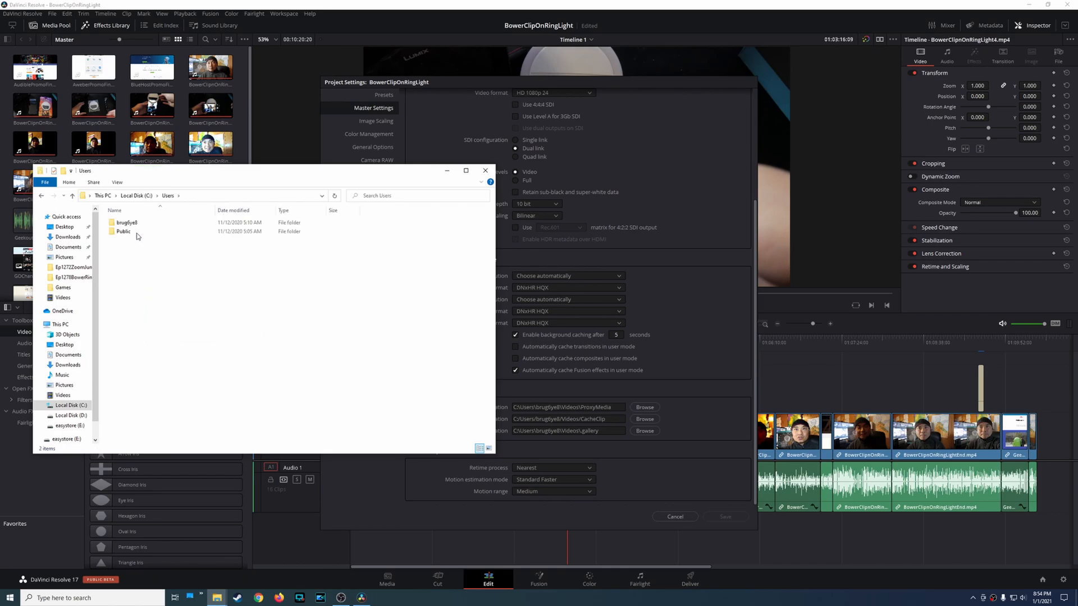
{"action": "double_click", "coordinate": [126, 222]}
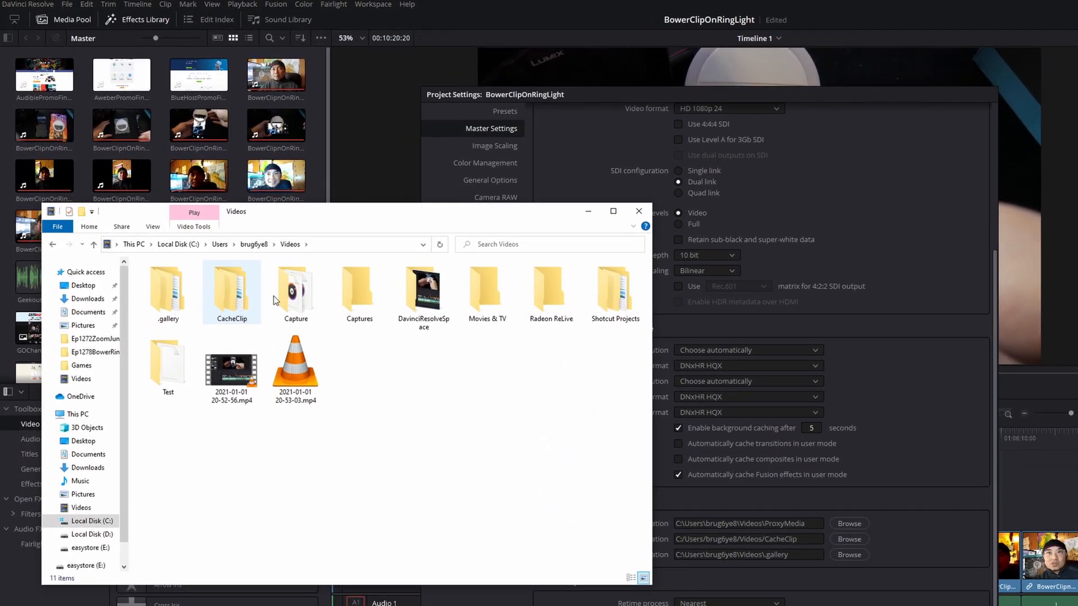
{"action": "left_click", "coordinate": [167, 291]}
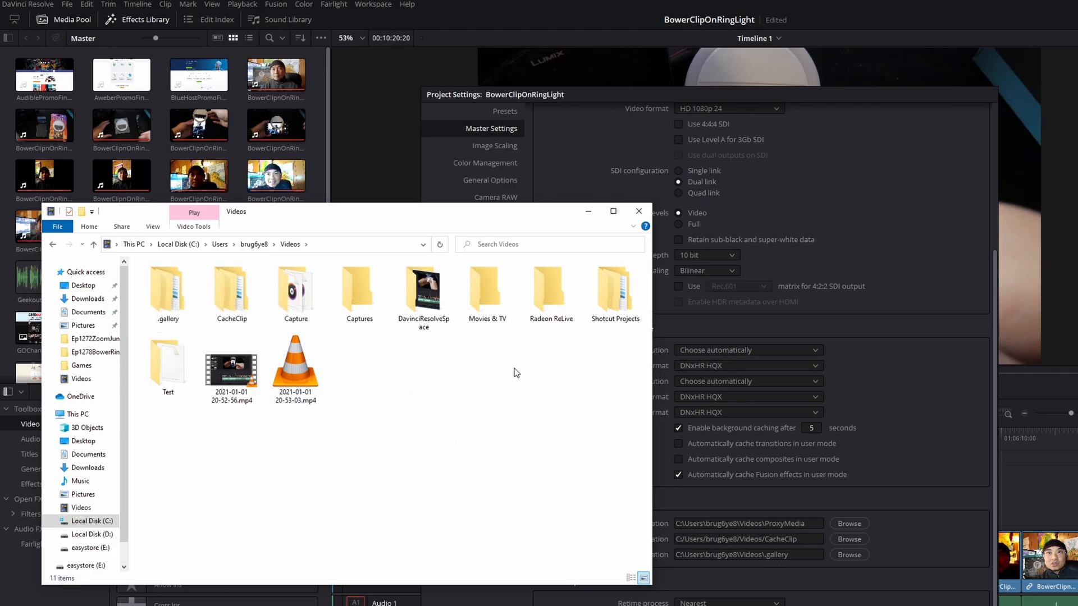
{"action": "mouse_move", "coordinate": [433, 402]}
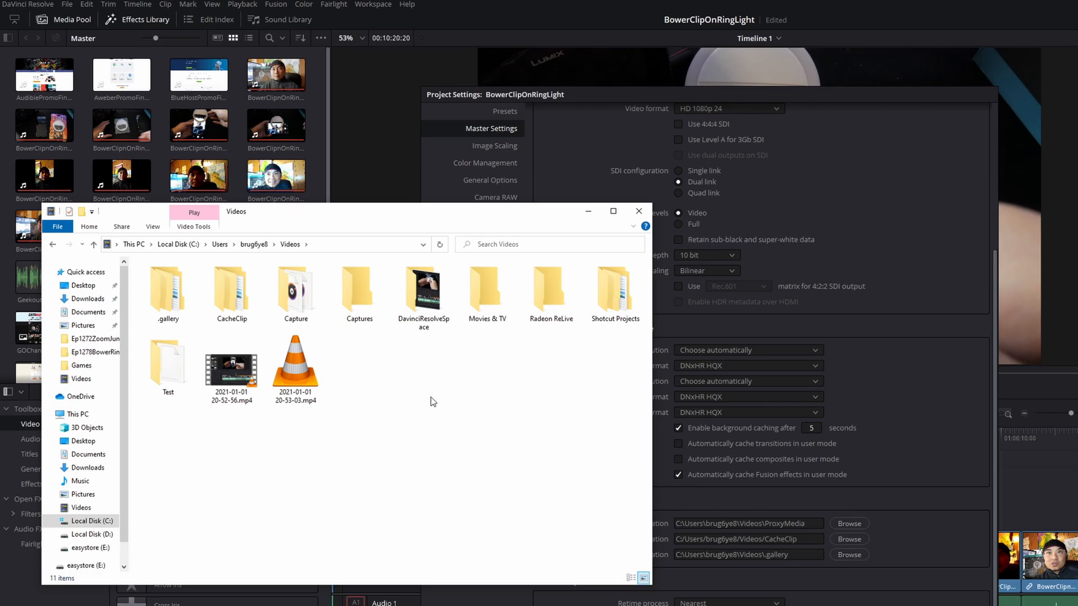
{"action": "mouse_move", "coordinate": [465, 361]}
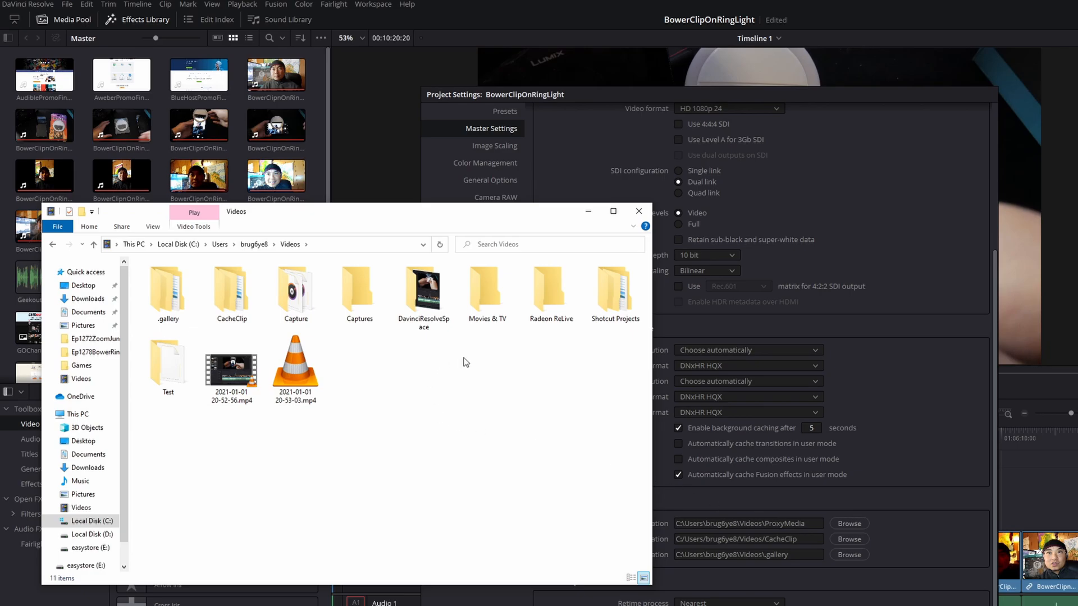
{"action": "mouse_move", "coordinate": [465, 361]}
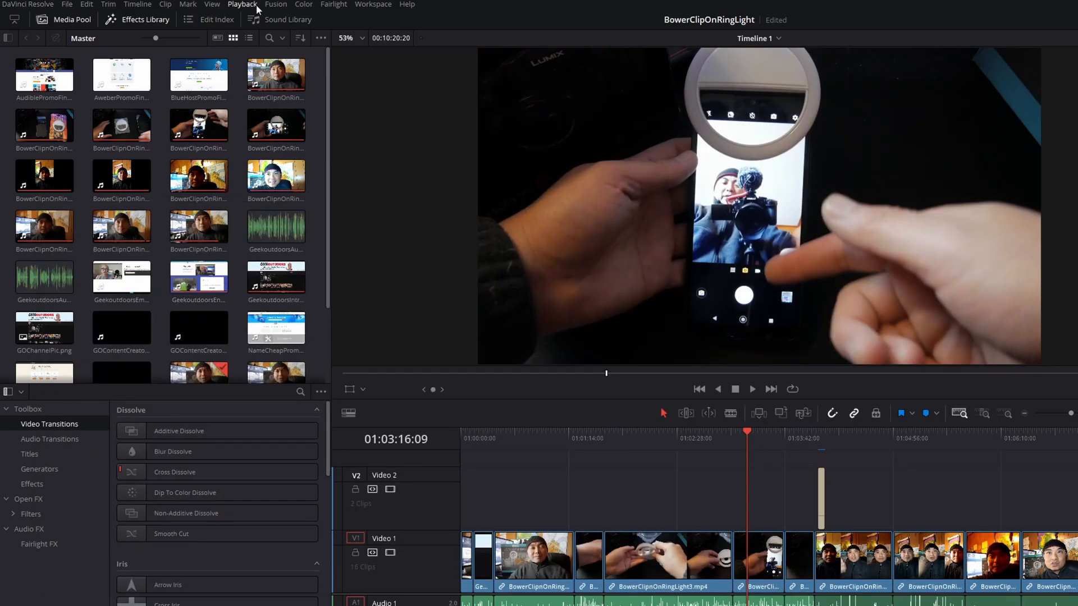
{"action": "left_click", "coordinate": [241, 4]}
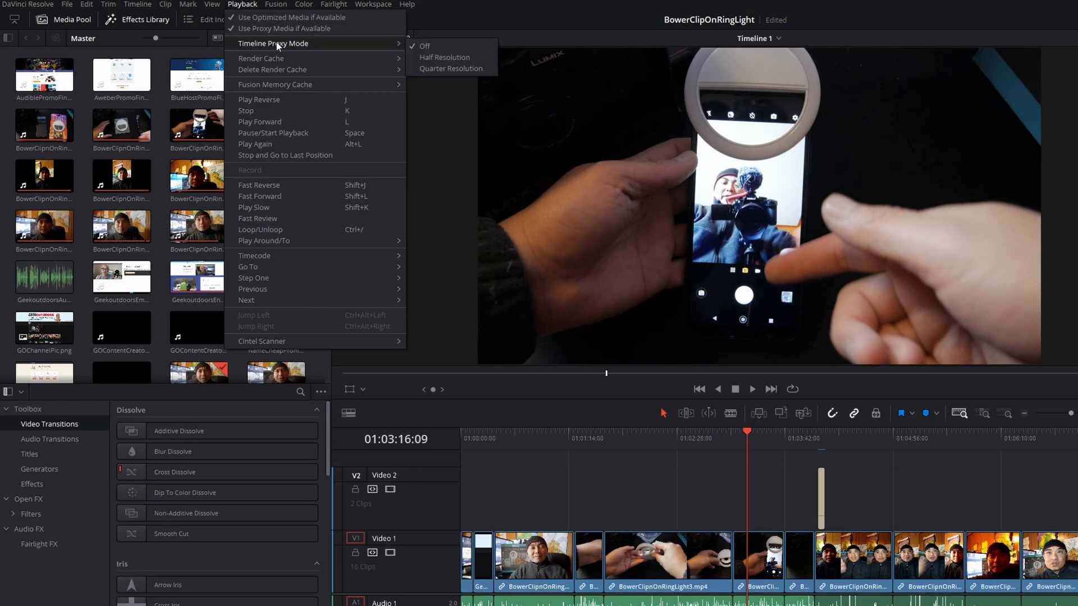
{"action": "mouse_move", "coordinate": [444, 59]}
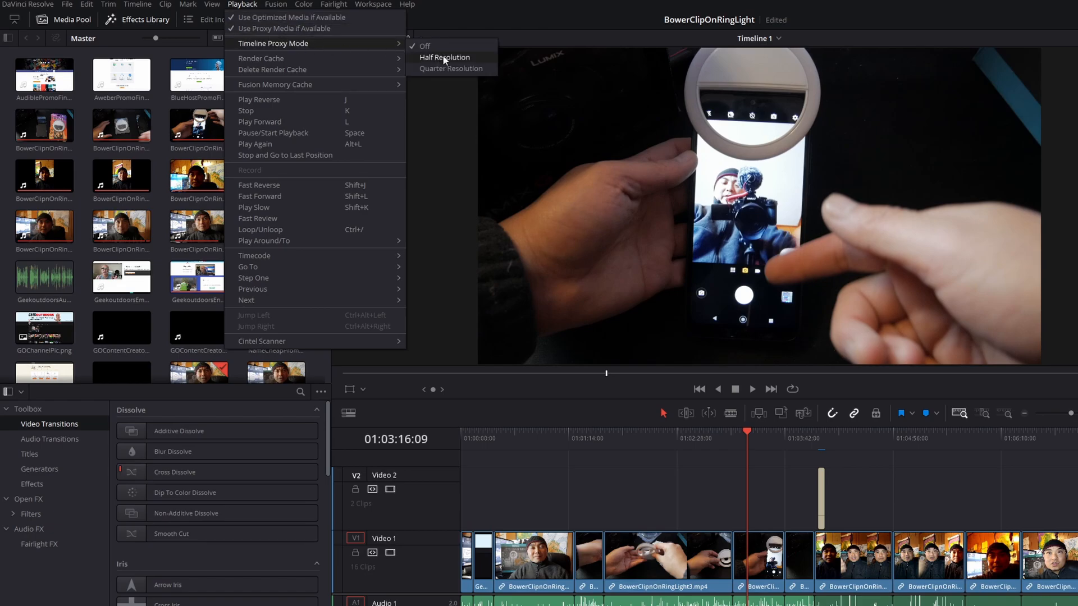
{"action": "left_click", "coordinate": [444, 56]}
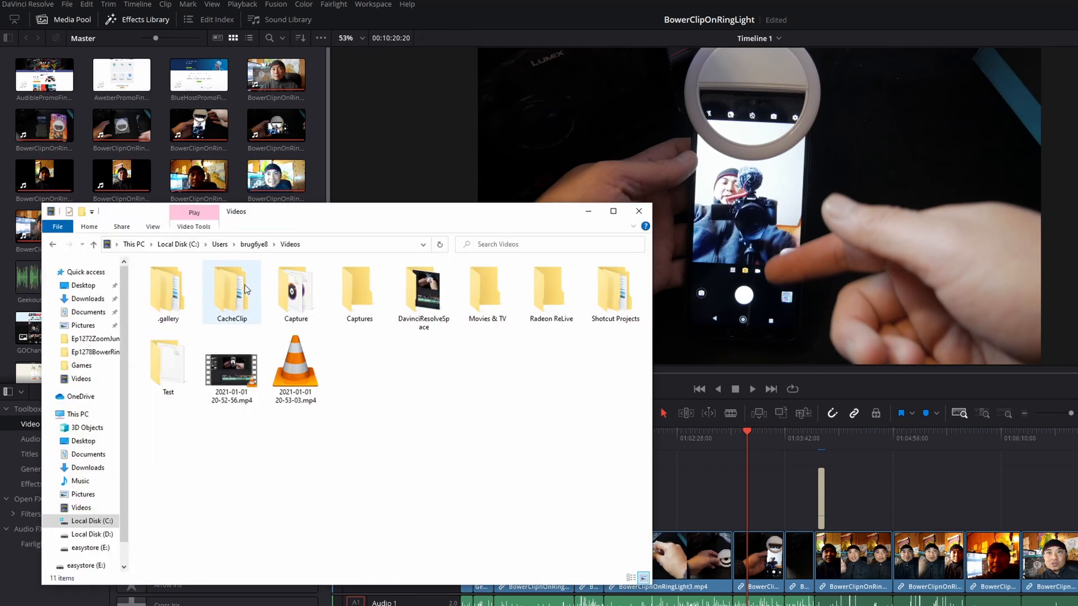
{"action": "double_click", "coordinate": [231, 289]}
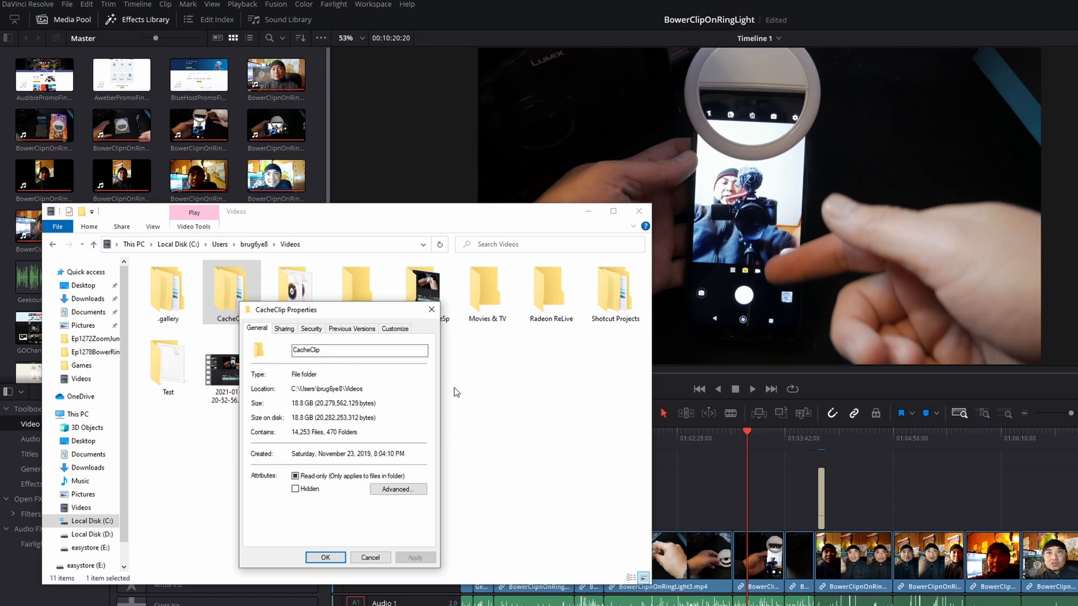
{"action": "mouse_move", "coordinate": [437, 391]}
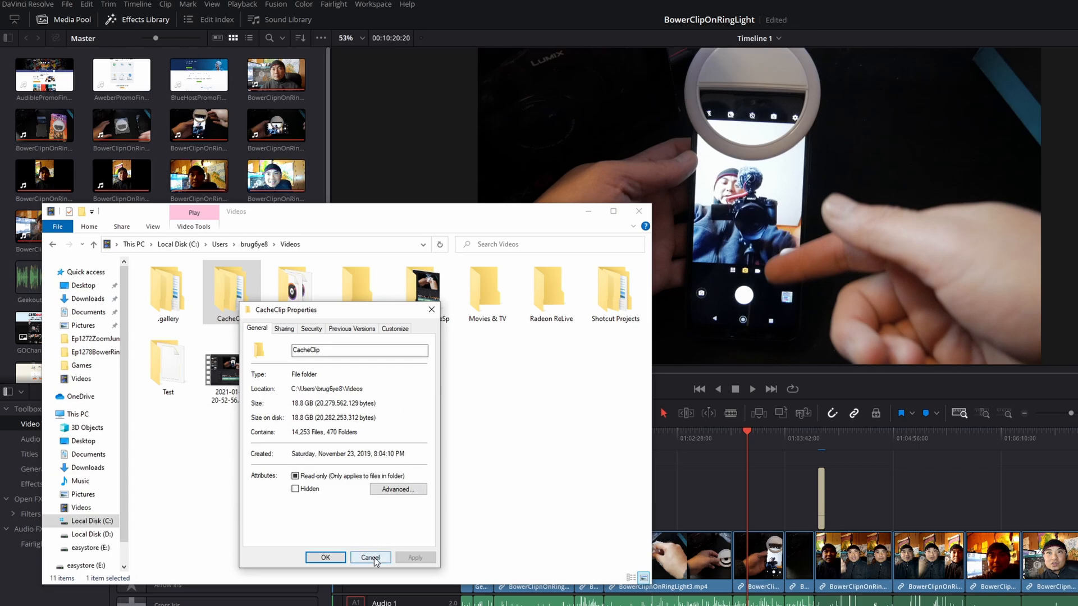
{"action": "left_click", "coordinate": [371, 557]}
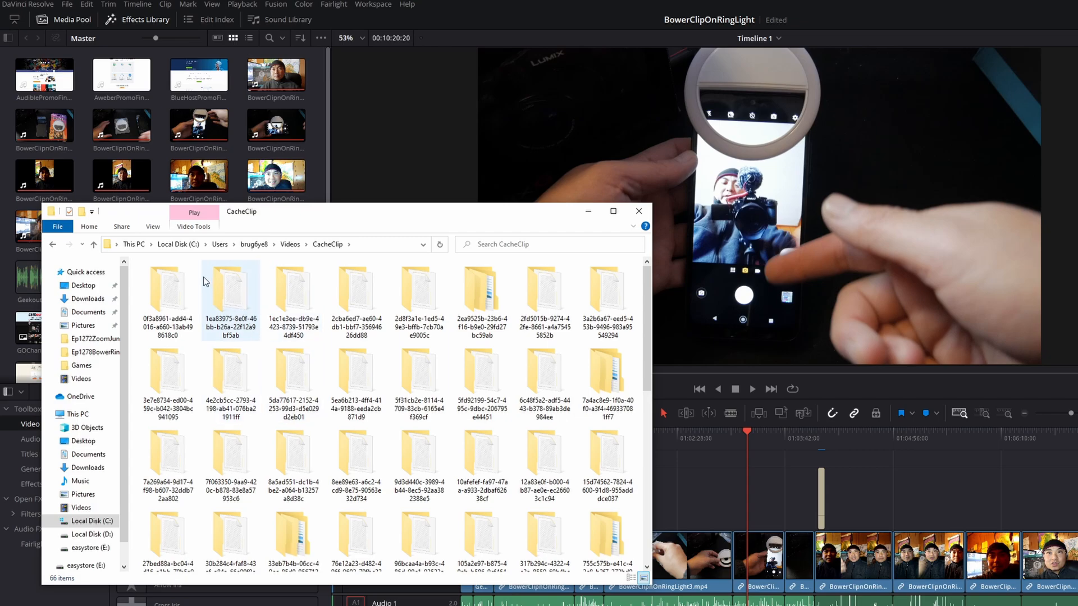
{"action": "right_click", "coordinate": [205, 283]}
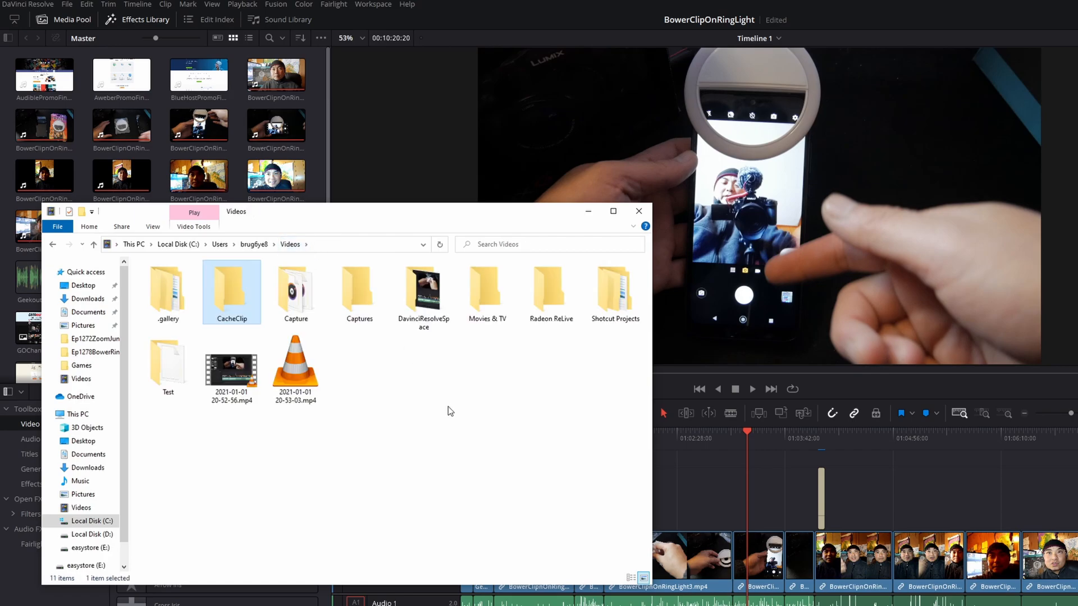
Step: Dismiss the CacheClip folder actions and go to This PC to see the drives
{"action": "right_click", "coordinate": [232, 292]}
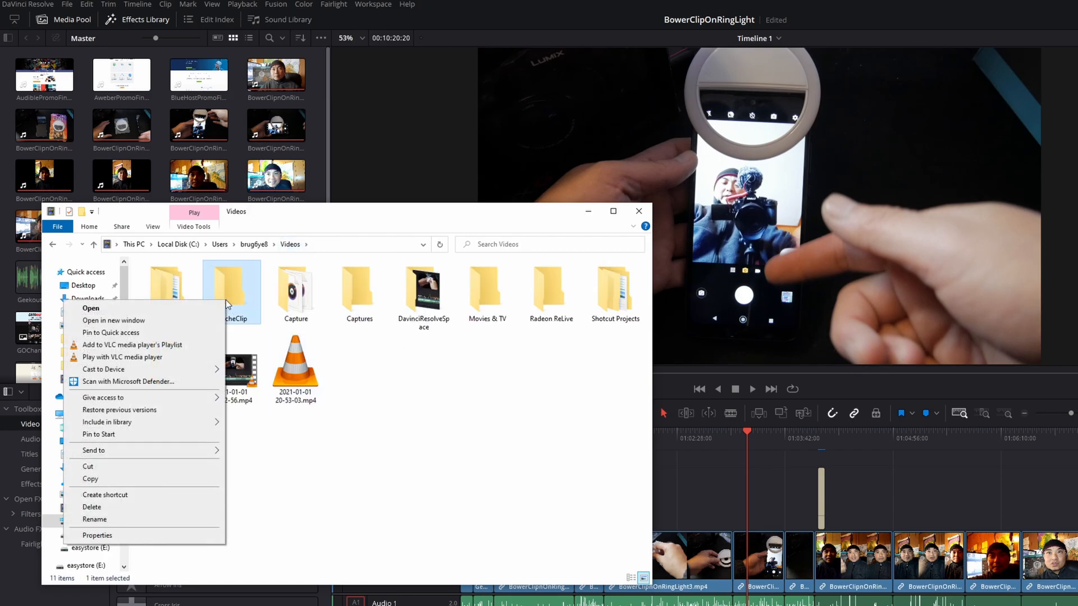
{"action": "left_click", "coordinate": [97, 534]}
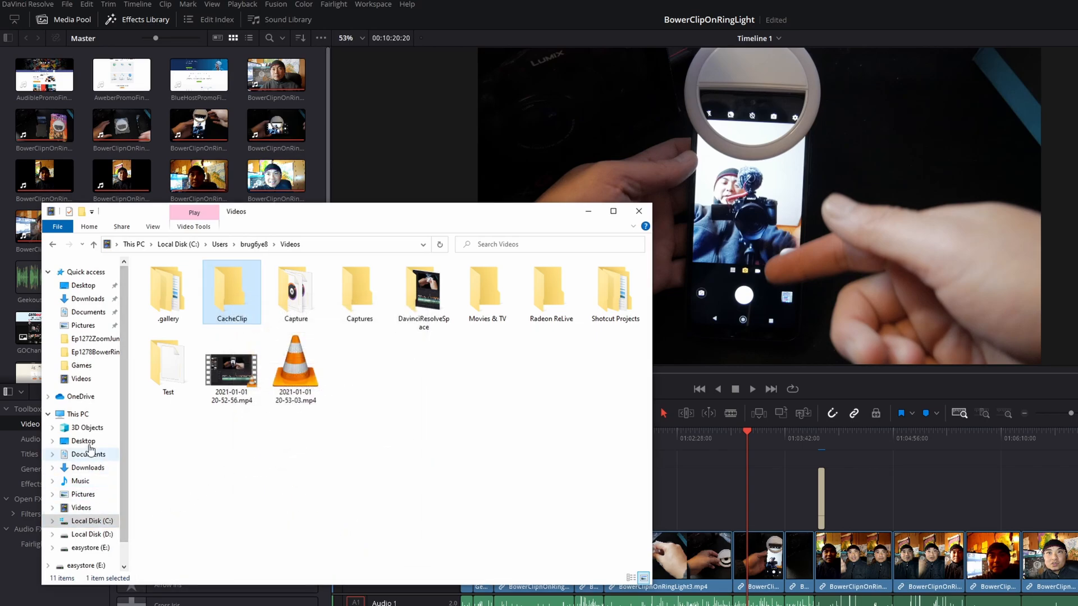
{"action": "left_click", "coordinate": [74, 414]}
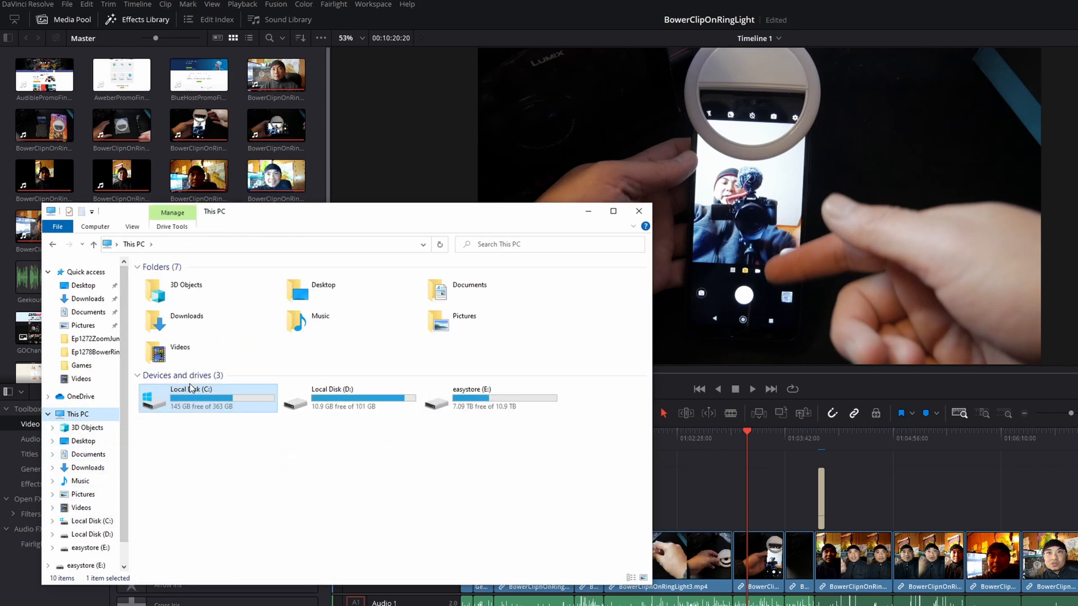
{"action": "left_click", "coordinate": [132, 227]}
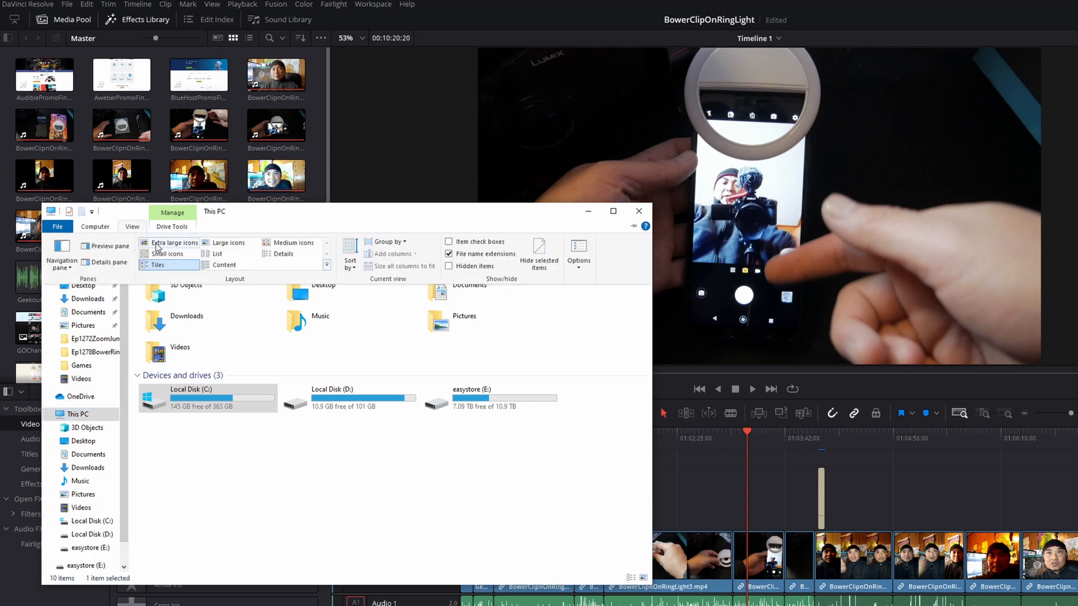
{"action": "right_click", "coordinate": [305, 461]}
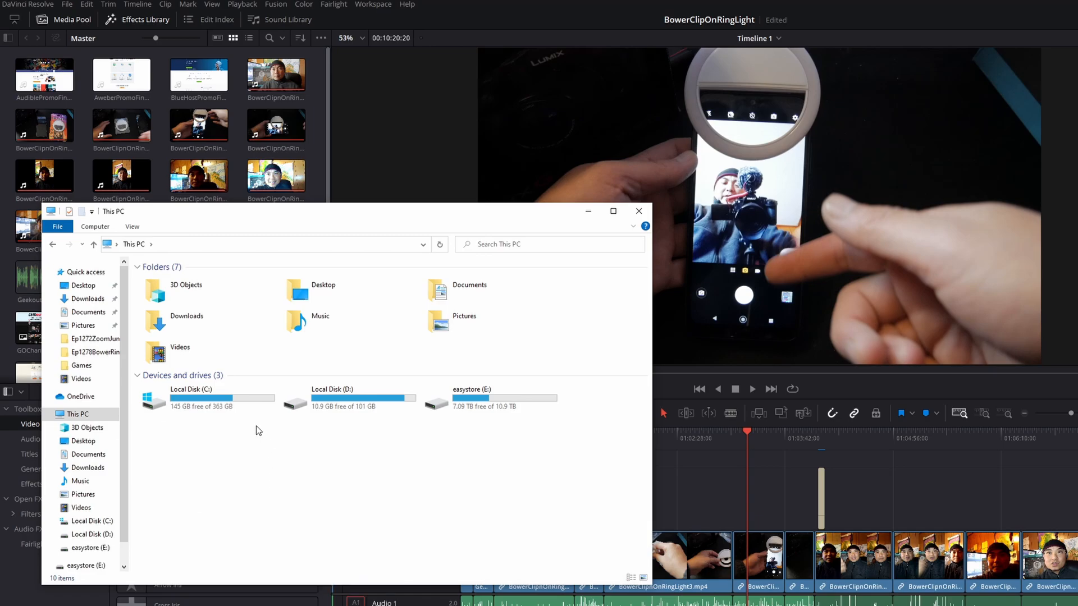
Step: Open Local Disk (C:) to show its top-level folders
{"action": "left_click", "coordinate": [206, 398]}
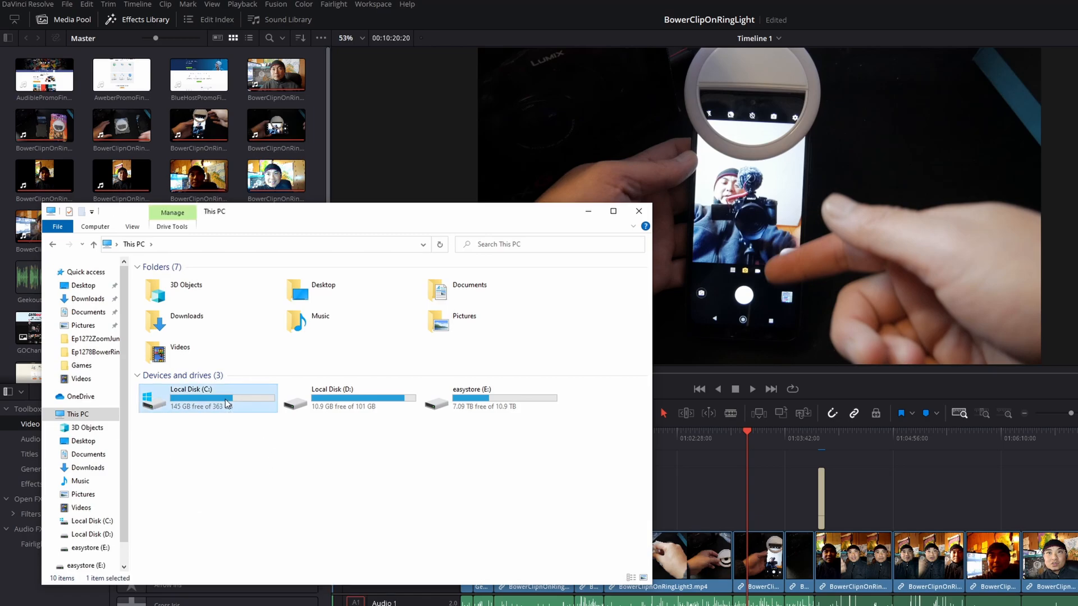
{"action": "double_click", "coordinate": [191, 397]}
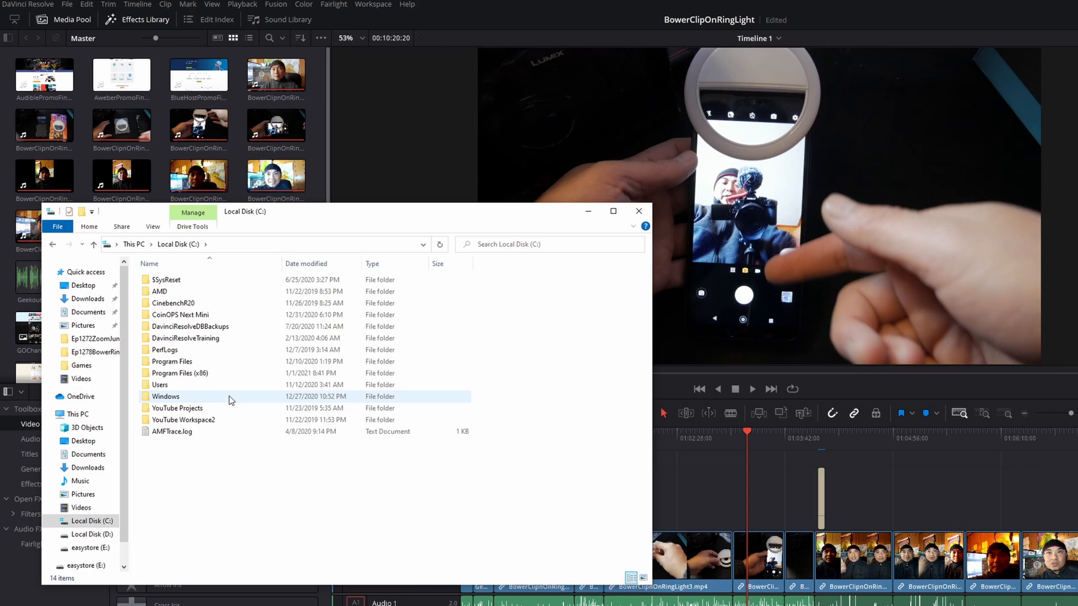
{"action": "double_click", "coordinate": [159, 384]}
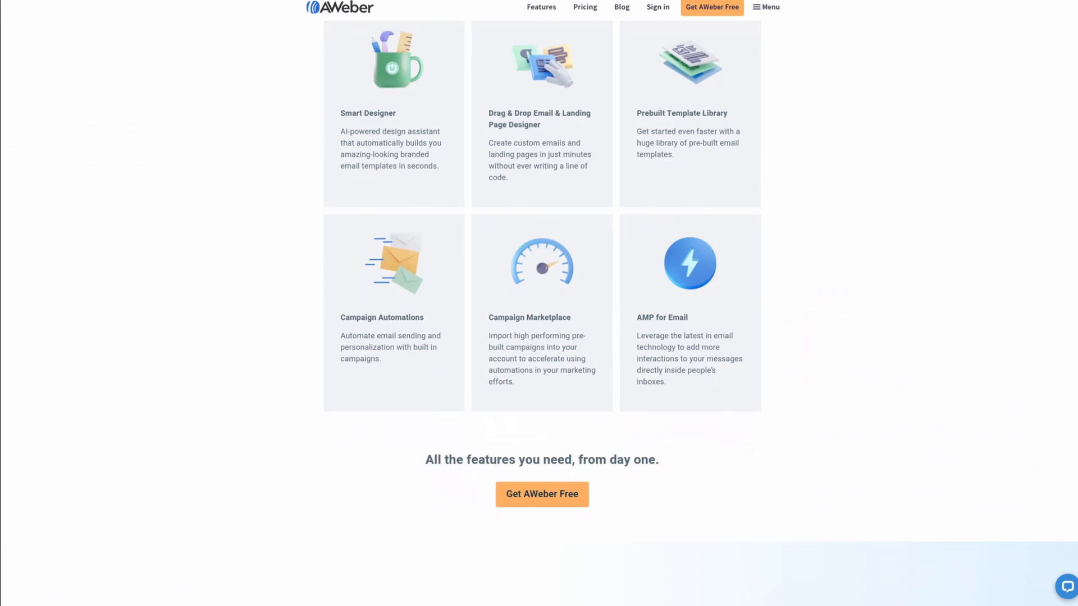
Step: Scroll the AWeber features page down to the 'Complete account migration' section
{"action": "scroll", "scroll_direction": "down", "scroll_amount": 3}
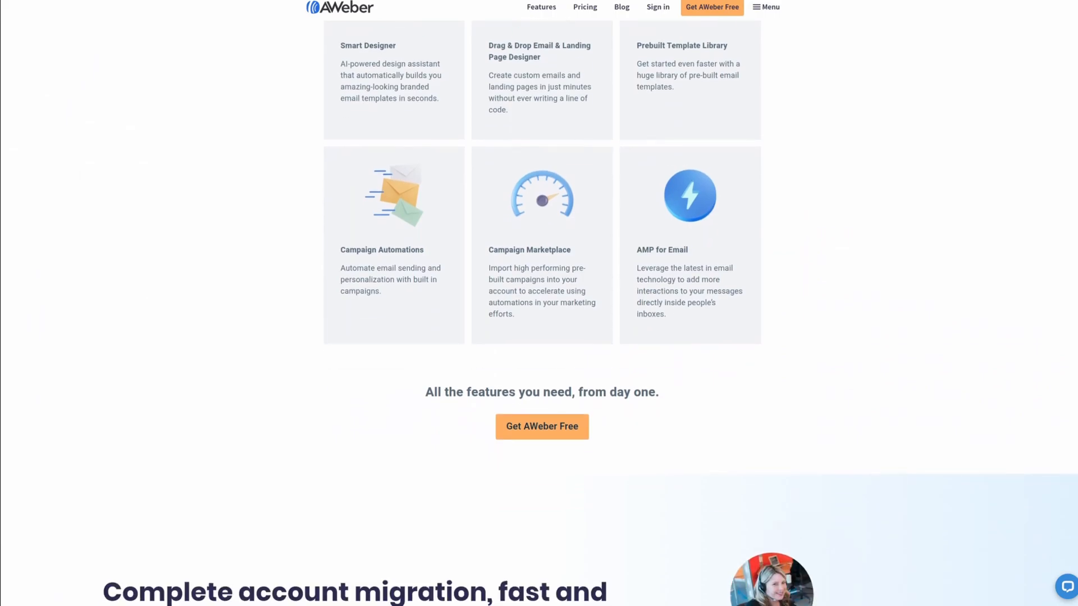
{"action": "scroll", "scroll_direction": "down", "scroll_amount": 3}
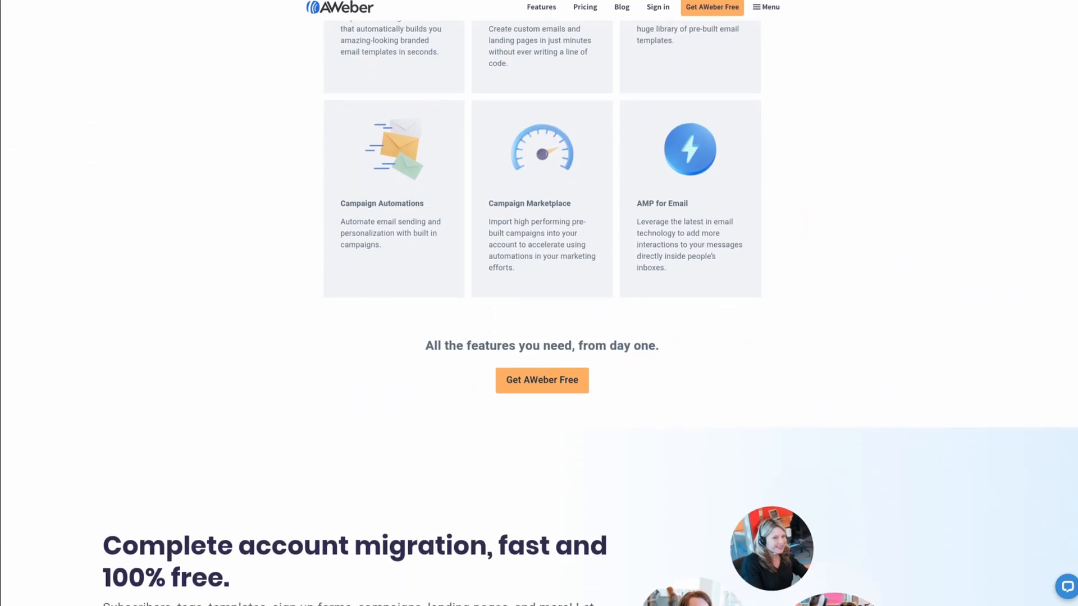
{"action": "scroll", "scroll_direction": "down", "scroll_amount": 3}
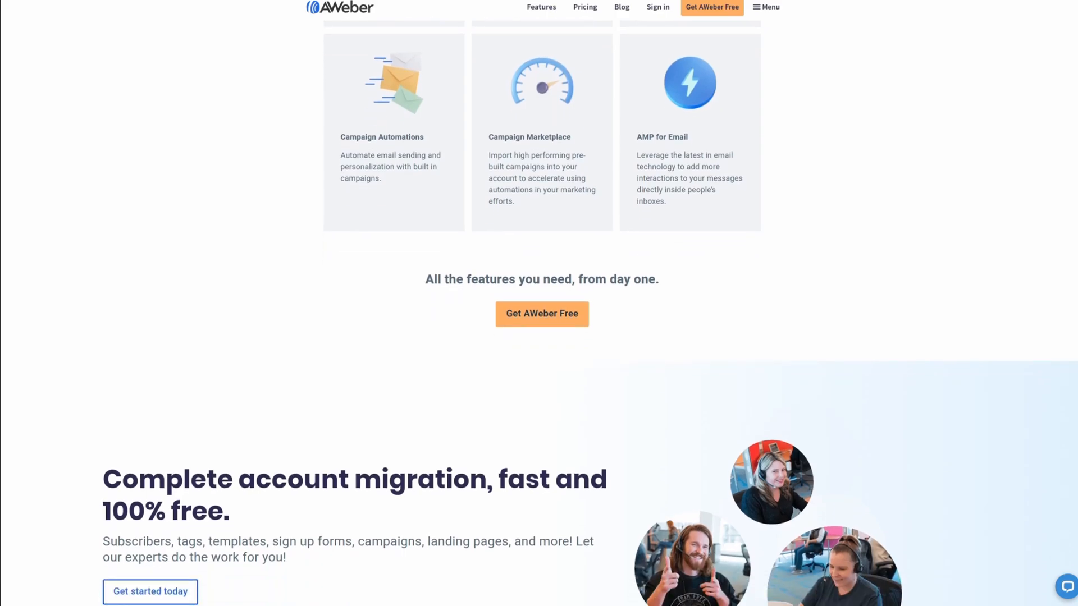
{"action": "scroll", "scroll_direction": "down", "scroll_amount": 3}
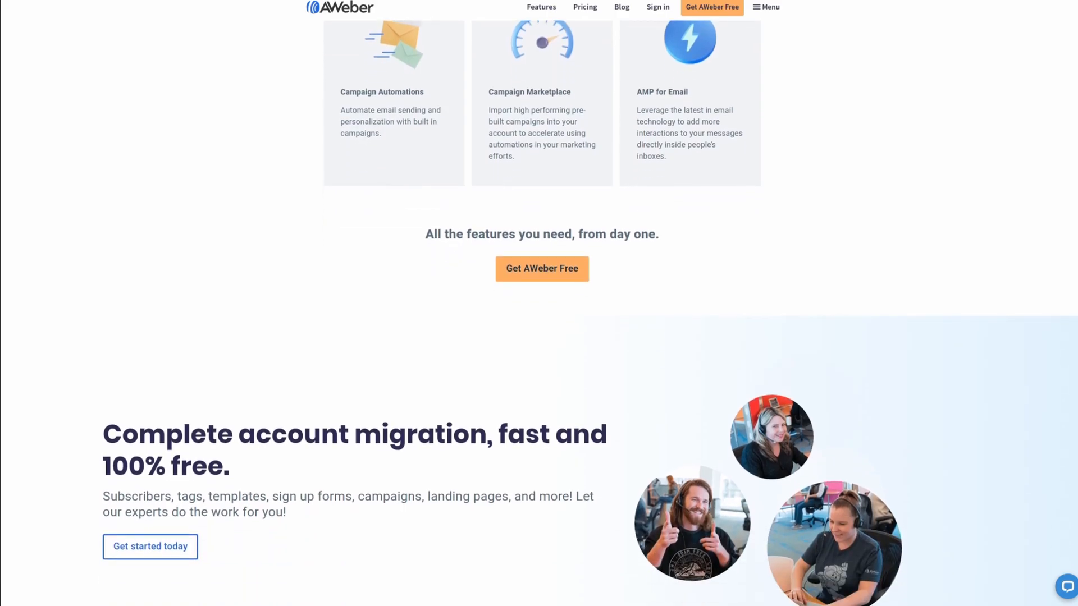
{"action": "scroll", "scroll_direction": "down", "scroll_amount": 3}
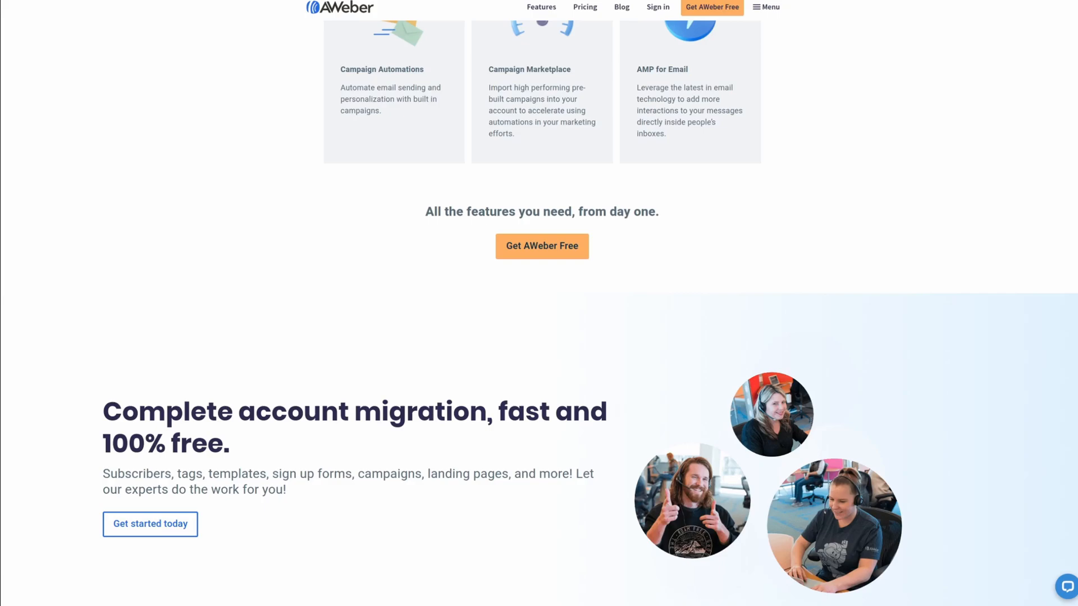
{"action": "scroll", "scroll_direction": "down", "scroll_amount": 3}
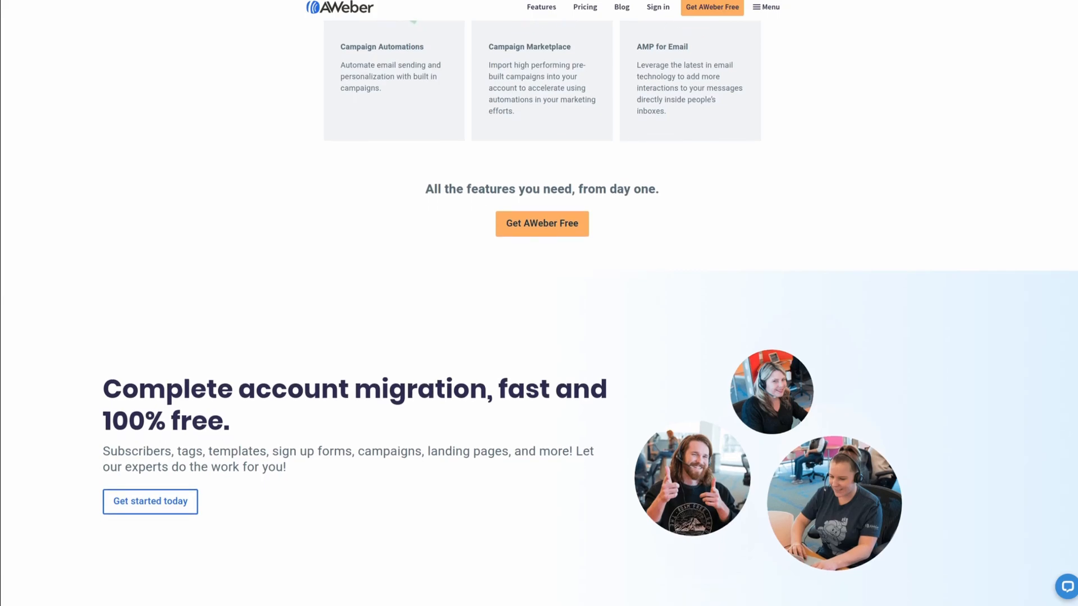
{"action": "scroll", "scroll_direction": "down", "scroll_amount": 3}
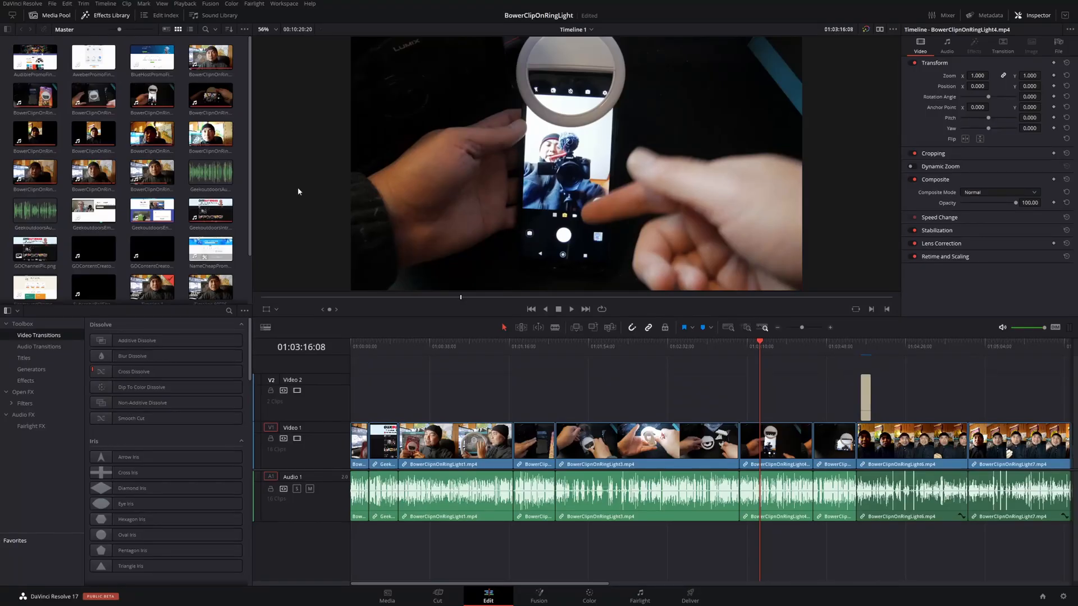
Step: Show the Playback menu's Delete Render Cache choices: All, Unused and Selected Clips
{"action": "left_click", "coordinate": [210, 58]}
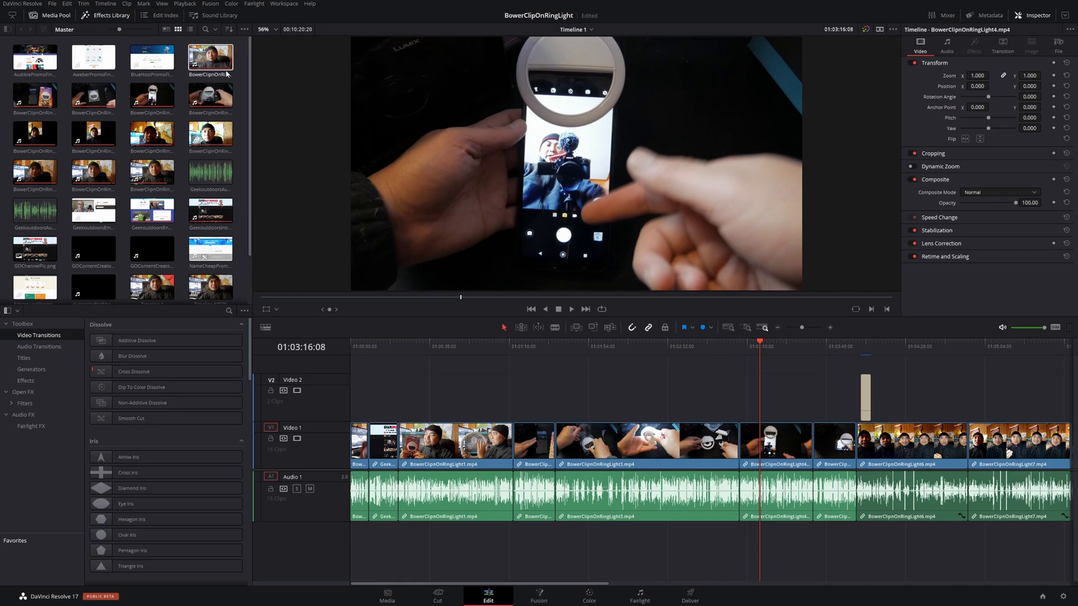
{"action": "left_click", "coordinate": [97, 4]}
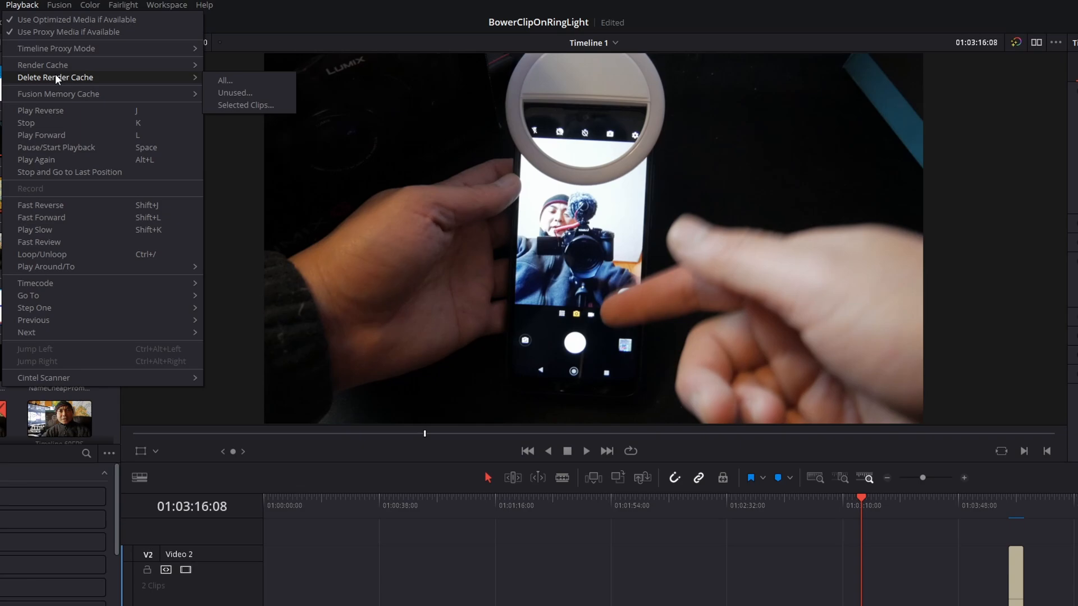
{"action": "mouse_move", "coordinate": [240, 79]}
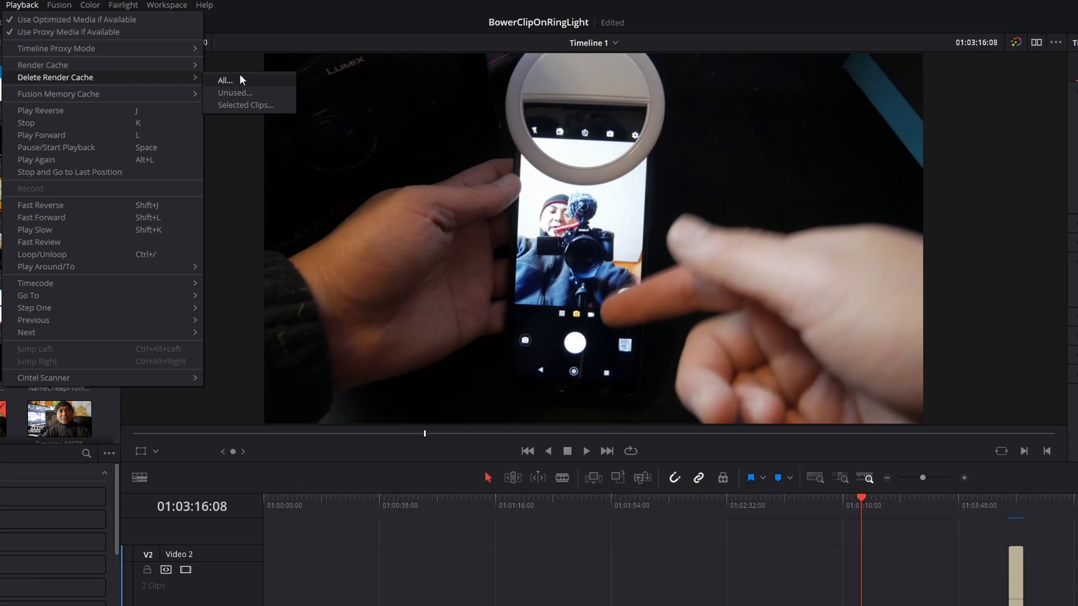
{"action": "mouse_move", "coordinate": [247, 106]}
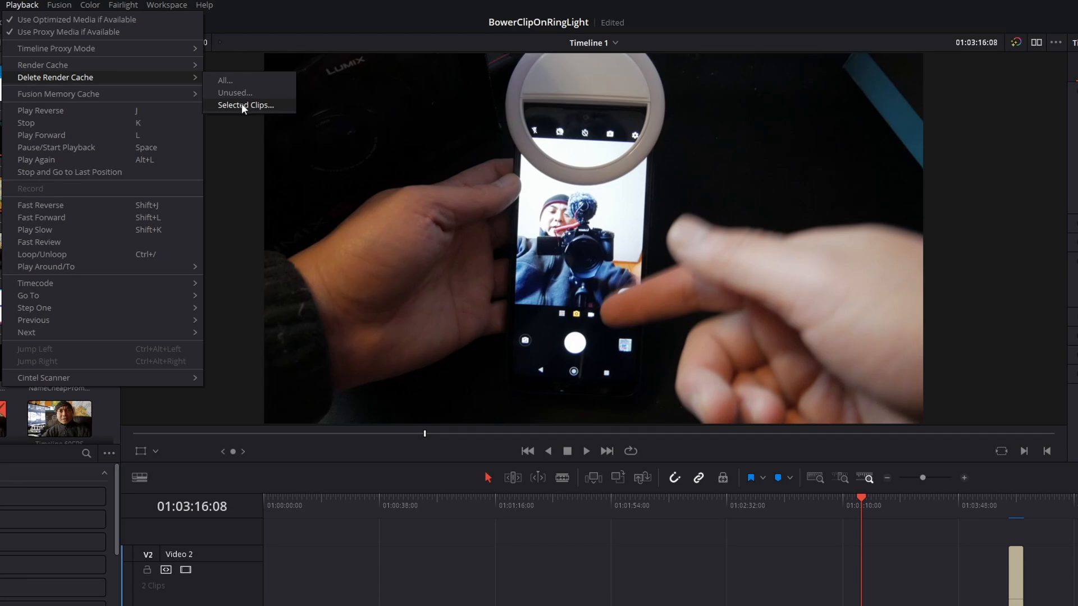
{"action": "mouse_move", "coordinate": [240, 112]}
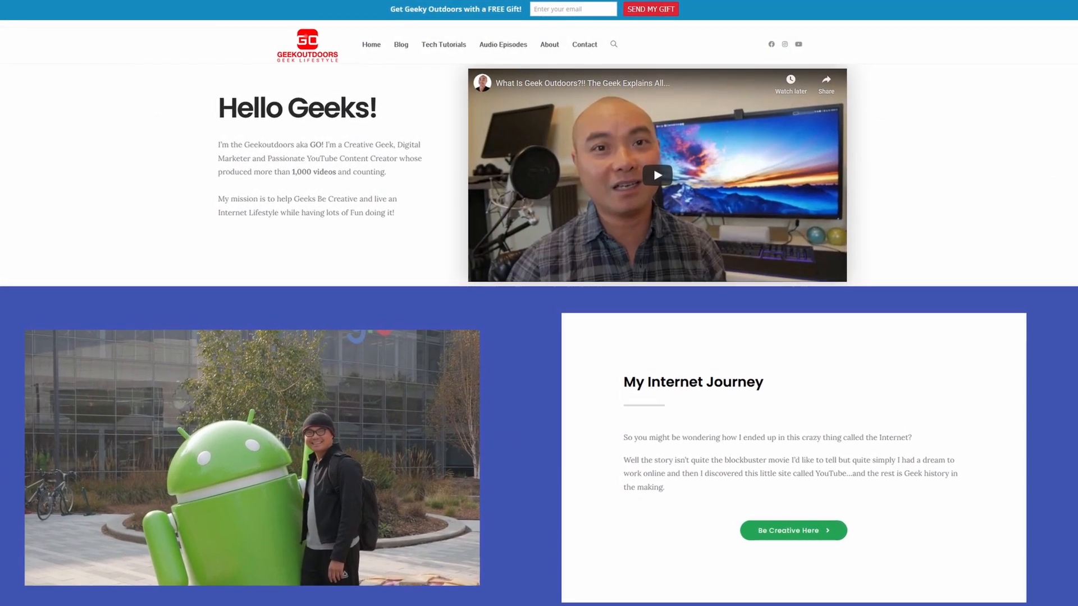
Step: Scroll the Geekoutdoors Hello Geeks page toward the My Internet Journey section
{"action": "scroll", "scroll_direction": "down", "scroll_amount": 3}
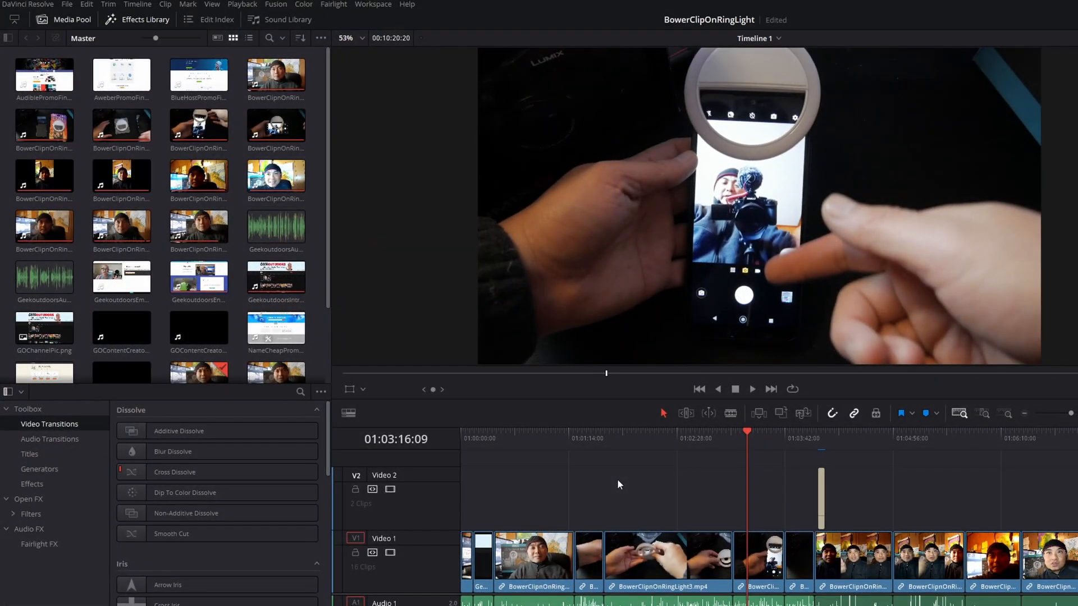
{"action": "mouse_move", "coordinate": [622, 505]}
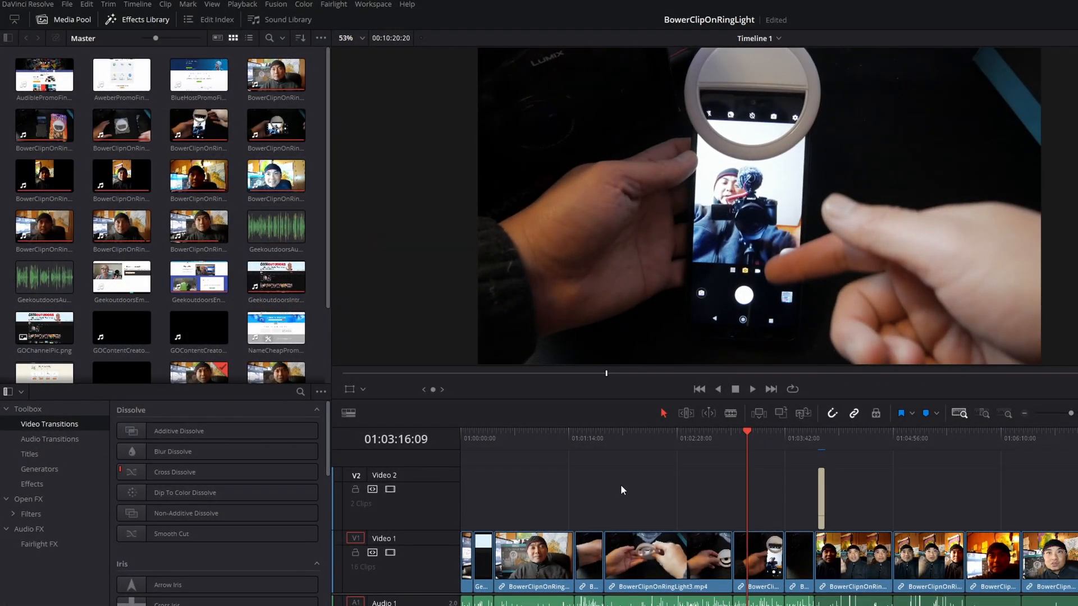